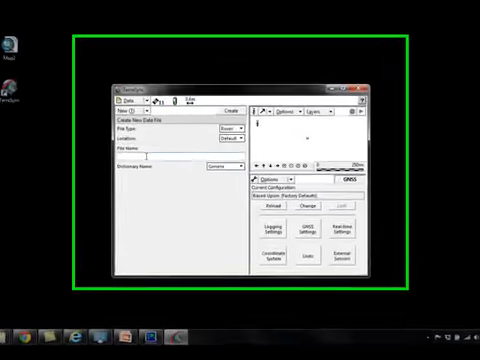
# - Create a new TerraSync data file named 'Bobs Data'
pyautogui.write('Bobs')
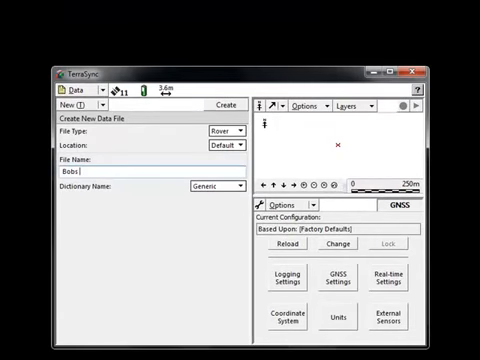
pyautogui.write('Data')
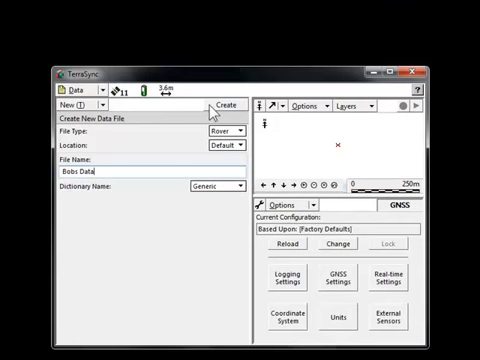
pyautogui.click(224, 104)
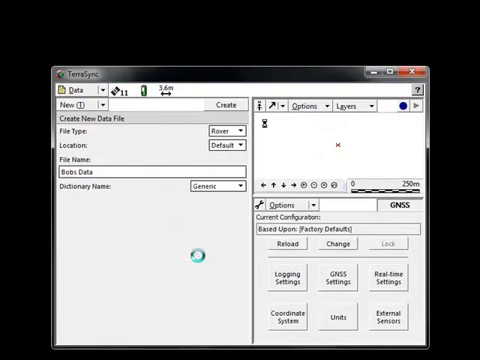
# - Collect a Point_generic feature and save it with OK
pyautogui.click(224, 104)
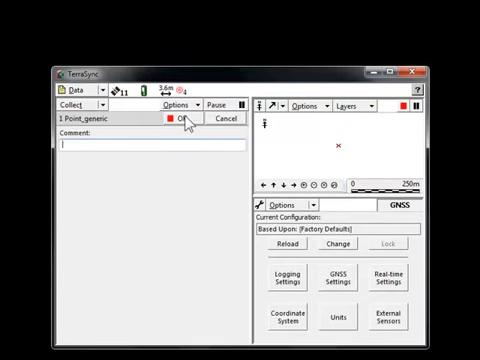
pyautogui.click(172, 116)
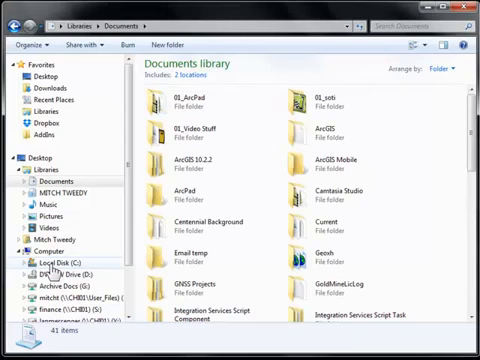
# - Browse Local Disk (C:) to the My Documents TerraSync folder and select the Bobs Data files
pyautogui.click(40, 262)
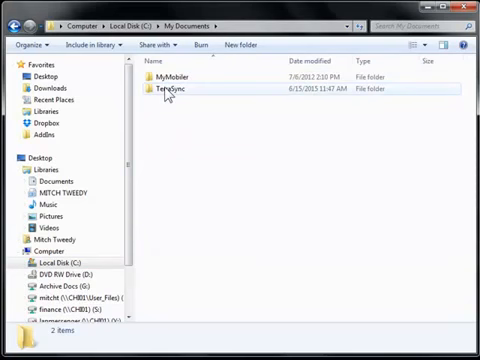
pyautogui.doubleClick(178, 95)
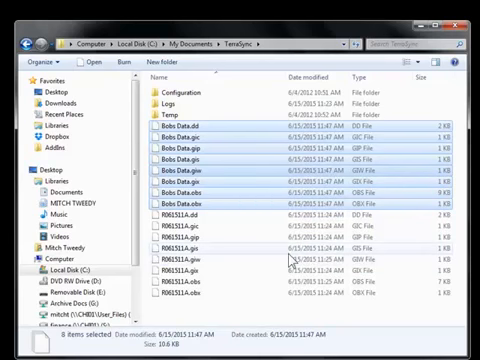
# - Open the Yuma Data folder on Removable Disk (E:), then close Explorer
pyautogui.scroll(-3)
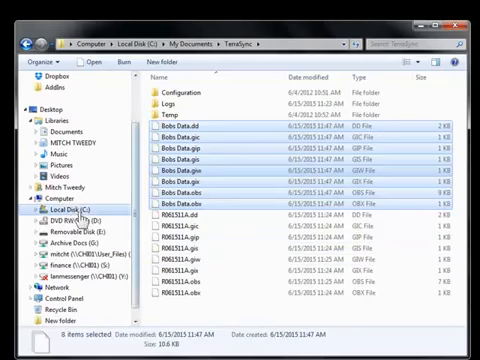
pyautogui.click(43, 201)
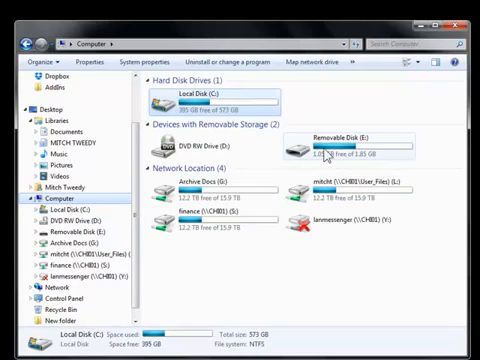
pyautogui.doubleClick(320, 147)
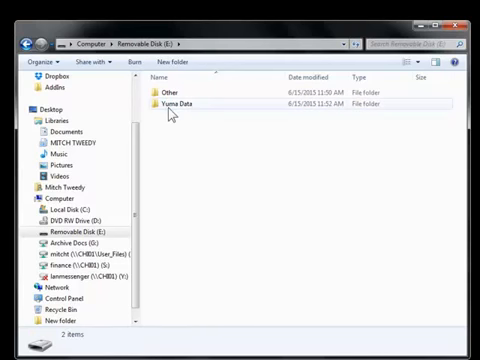
pyautogui.doubleClick(170, 103)
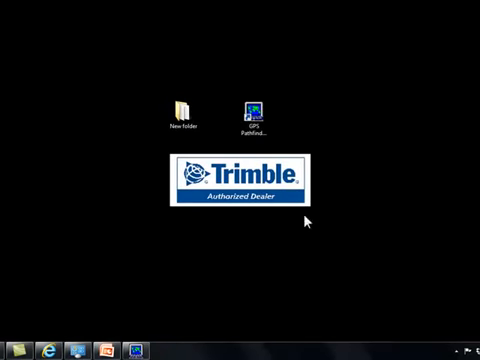
# - Launch GPS Pathfinder Office and open Utilities to reach Data Transfer
pyautogui.click(253, 110)
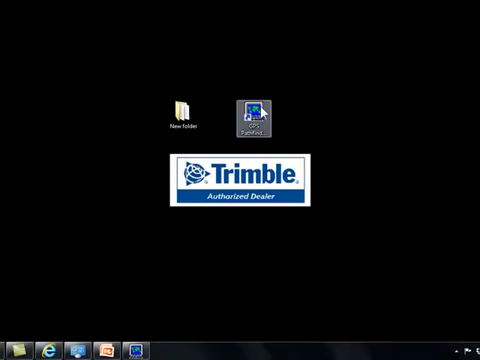
pyautogui.doubleClick(263, 110)
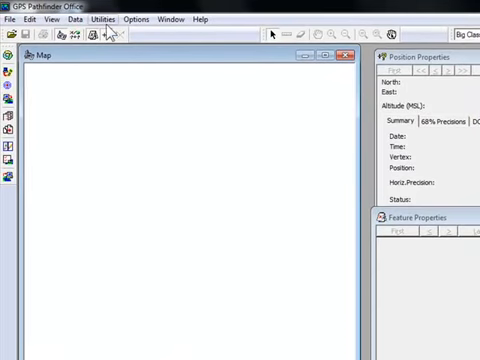
pyautogui.click(100, 18)
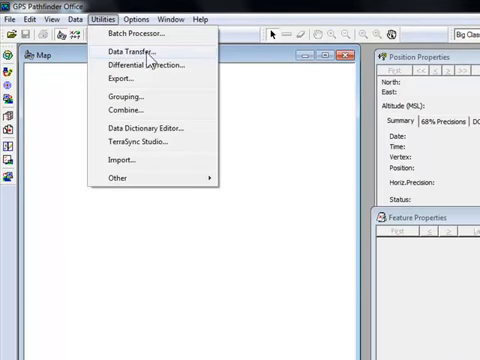
pyautogui.moveTo(140, 36)
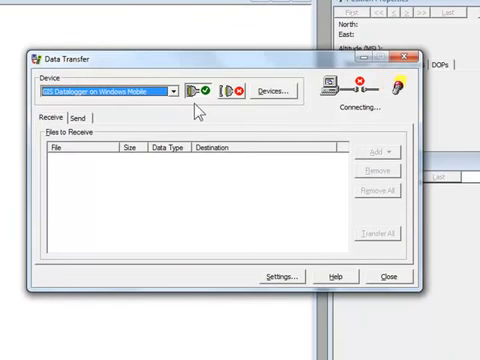
# - Disconnect from the Windows Mobile datalogger and start adding a new Folder device
pyautogui.click(237, 91)
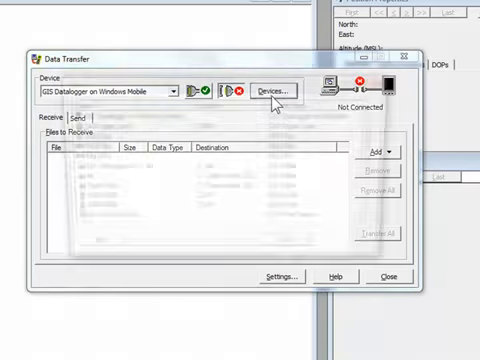
pyautogui.click(273, 91)
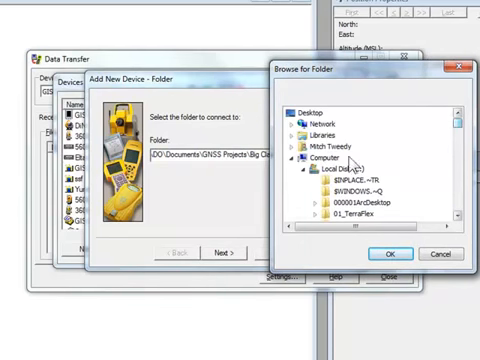
# - Add a folder device for E:\Yuma Data named 'Yuma Data 2'
pyautogui.click(325, 168)
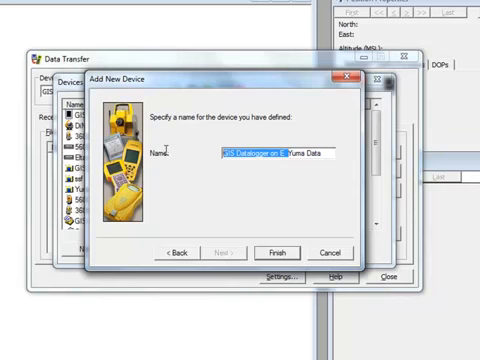
pyautogui.write('Yuma Data')
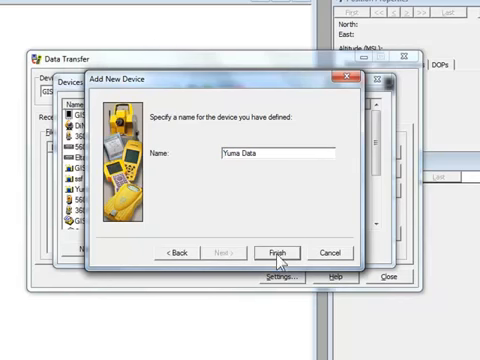
pyautogui.click(281, 251)
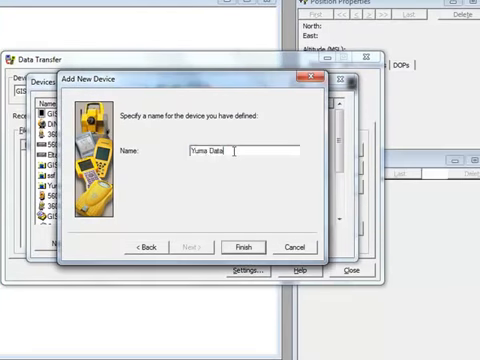
pyautogui.write('2')
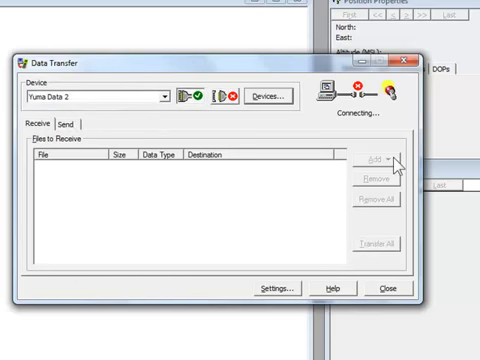
# - Add the Bobs Data.gis data file to the receive list
pyautogui.click(380, 160)
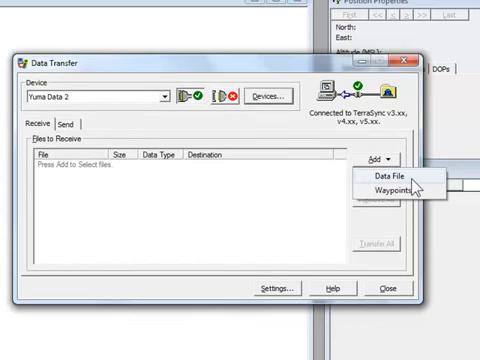
pyautogui.click(378, 181)
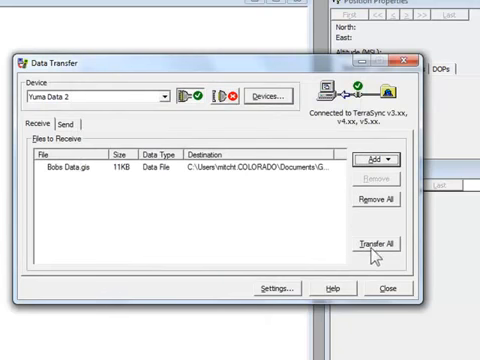
pyautogui.moveTo(375, 258)
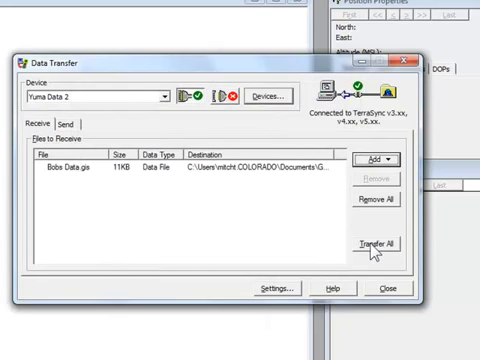